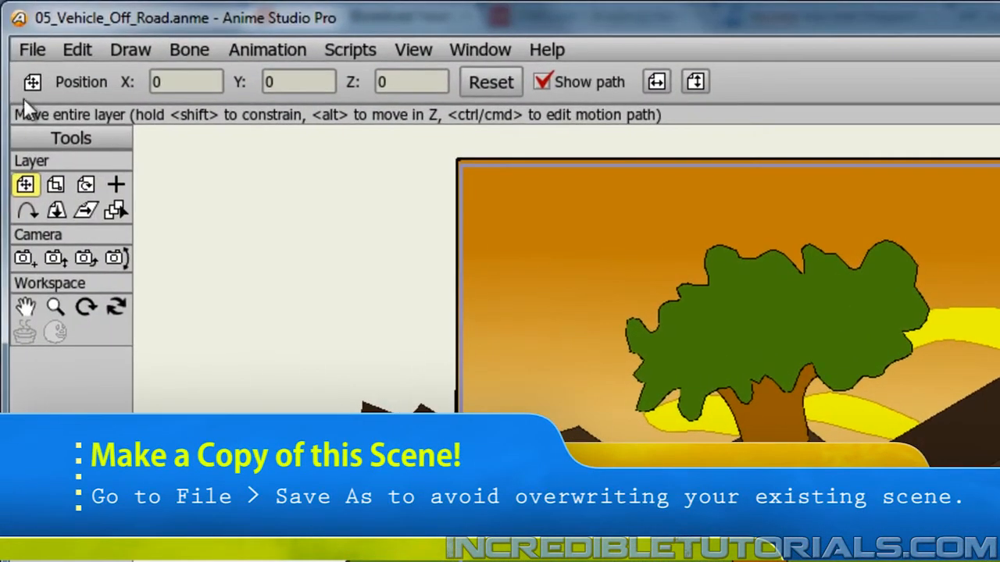
# Save the off-road scene as a new copy via File > Save As.
pyautogui.click(32, 49)
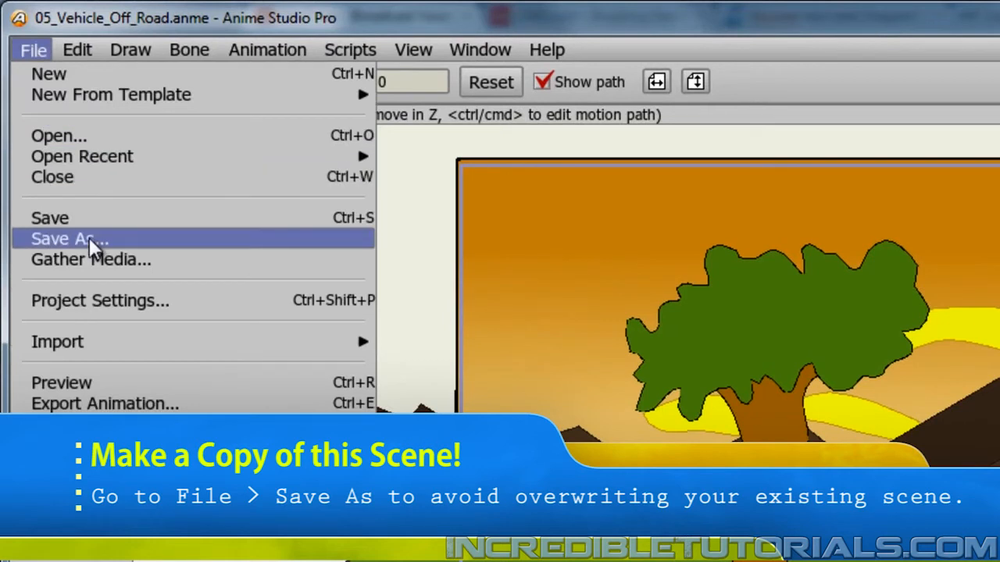
pyautogui.click(66, 239)
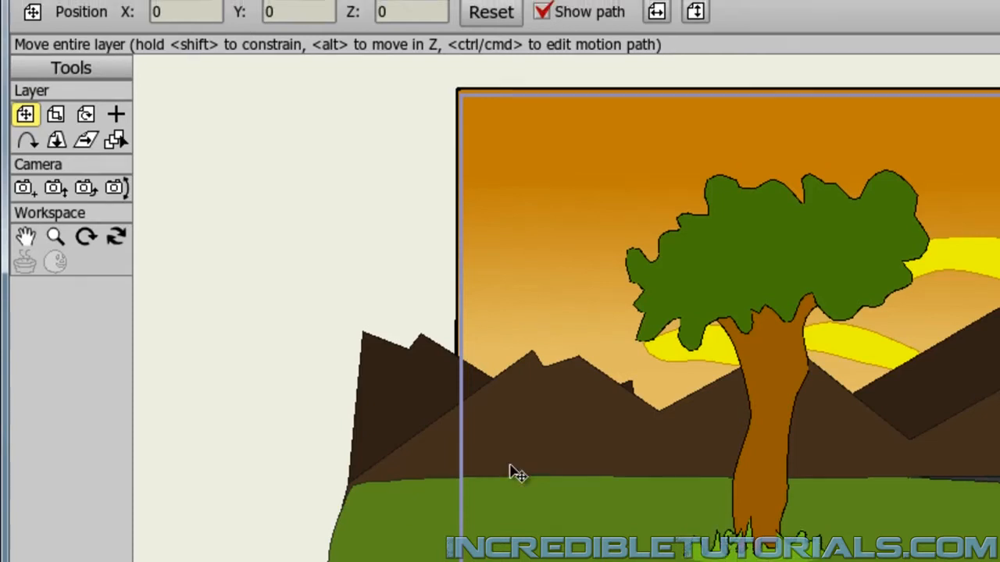
# Import the Van Side object from the Files props folder into the scene.
pyautogui.click(32, 49)
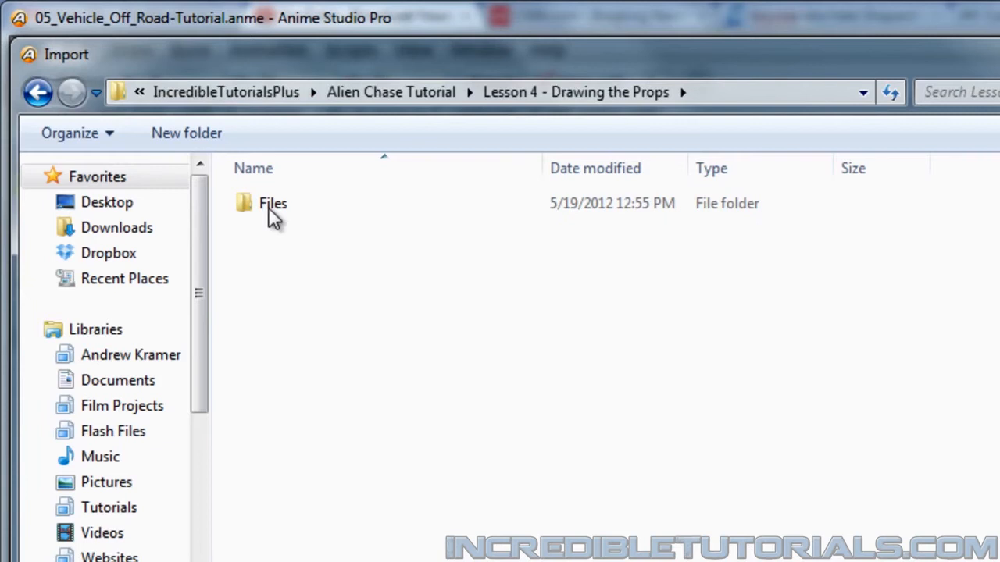
pyautogui.doubleClick(272, 204)
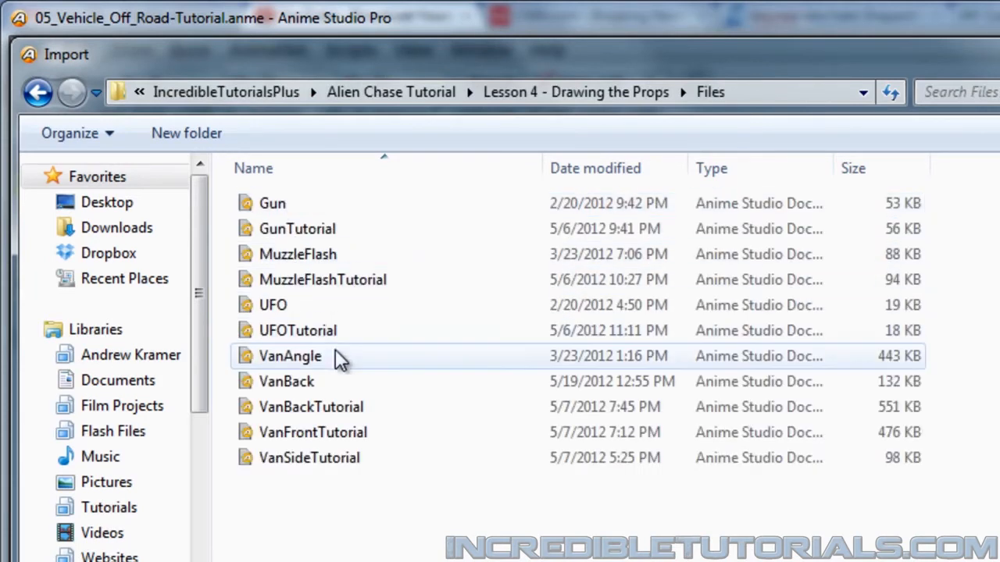
pyautogui.moveTo(324, 367)
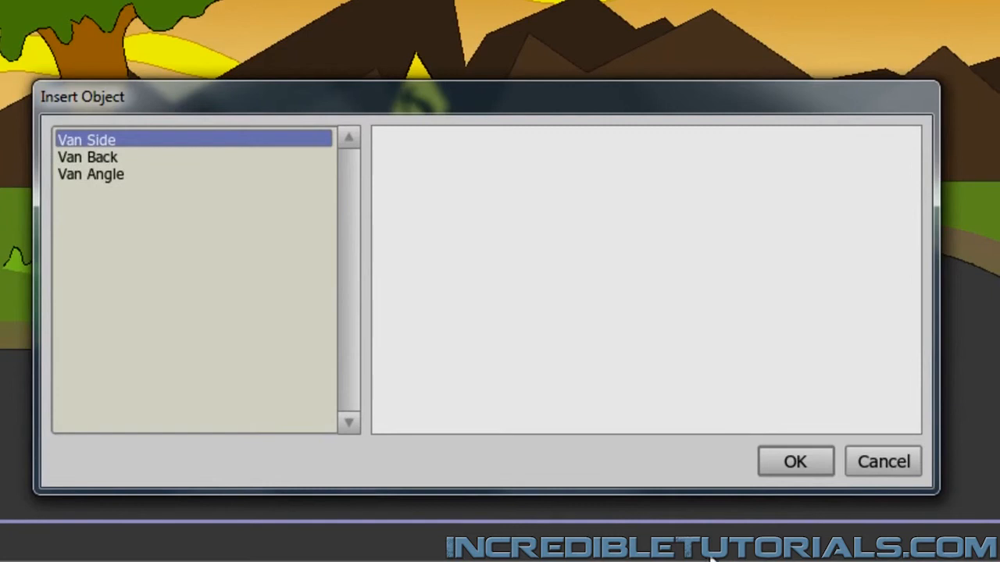
pyautogui.click(794, 461)
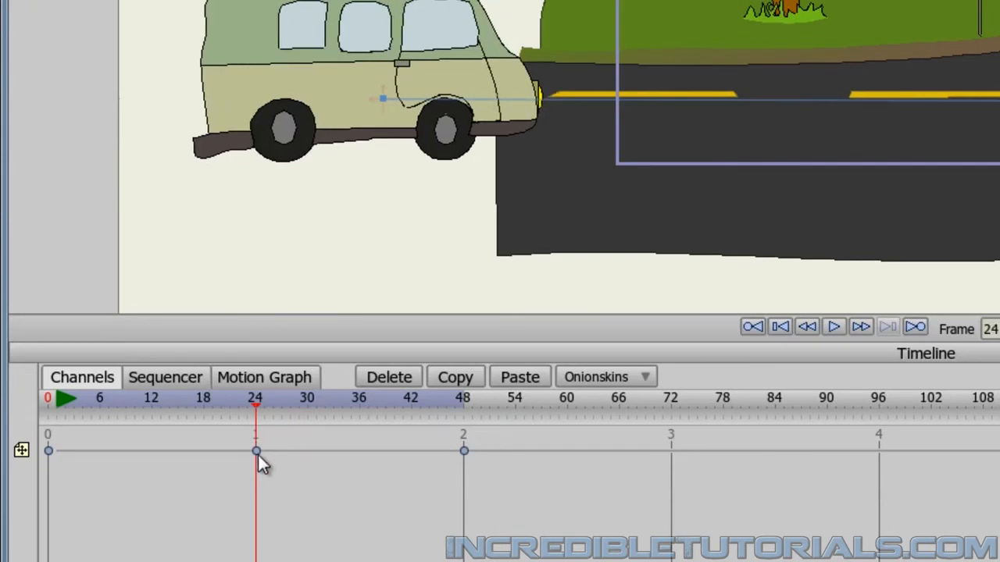
# Move the van's middle keyframe from frame 24 to 18, set its interpolation, and scrub to check.
pyautogui.moveTo(256, 451); pyautogui.dragTo(203, 451)
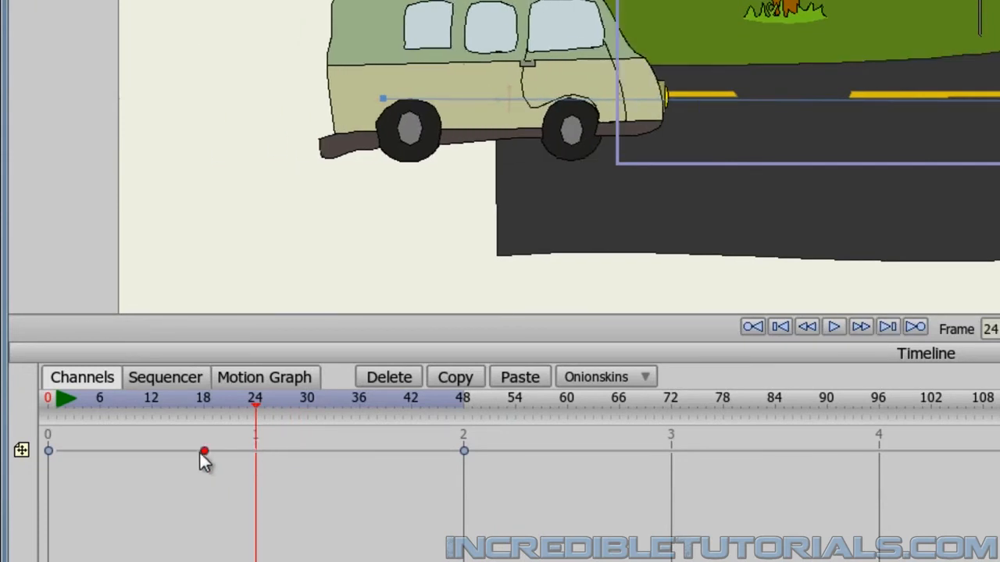
pyautogui.click(203, 399)
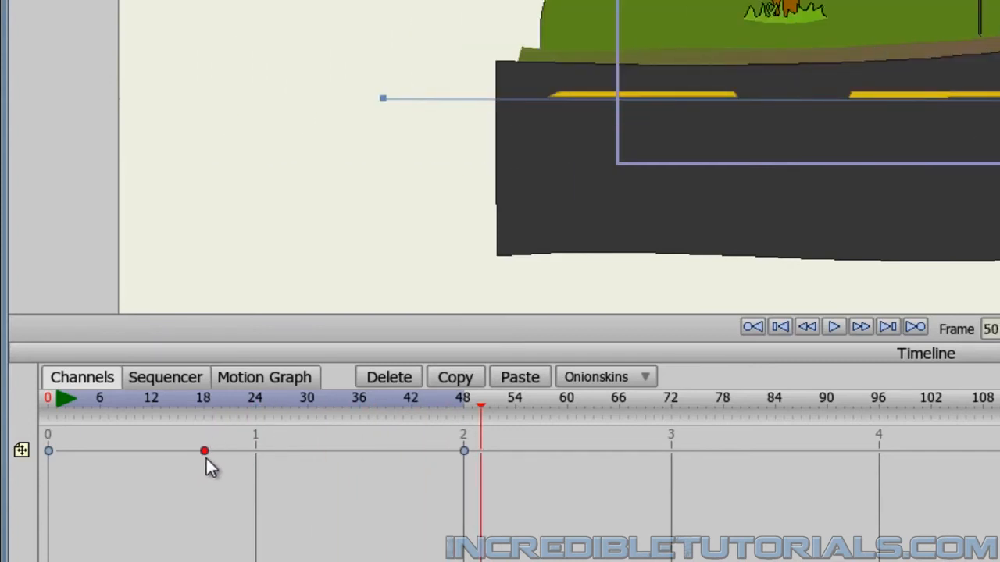
pyautogui.rightClick(204, 452)
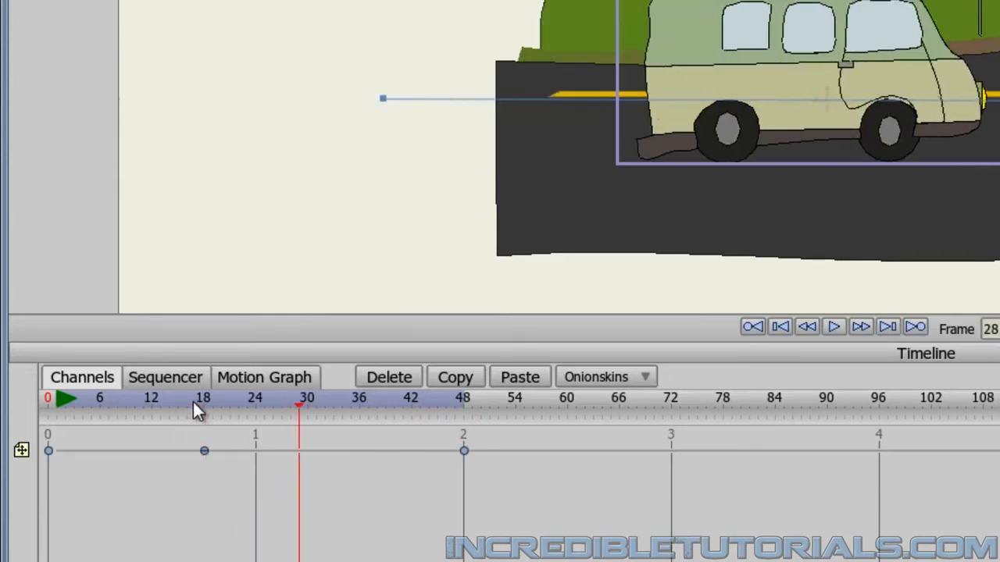
pyautogui.click(513, 397)
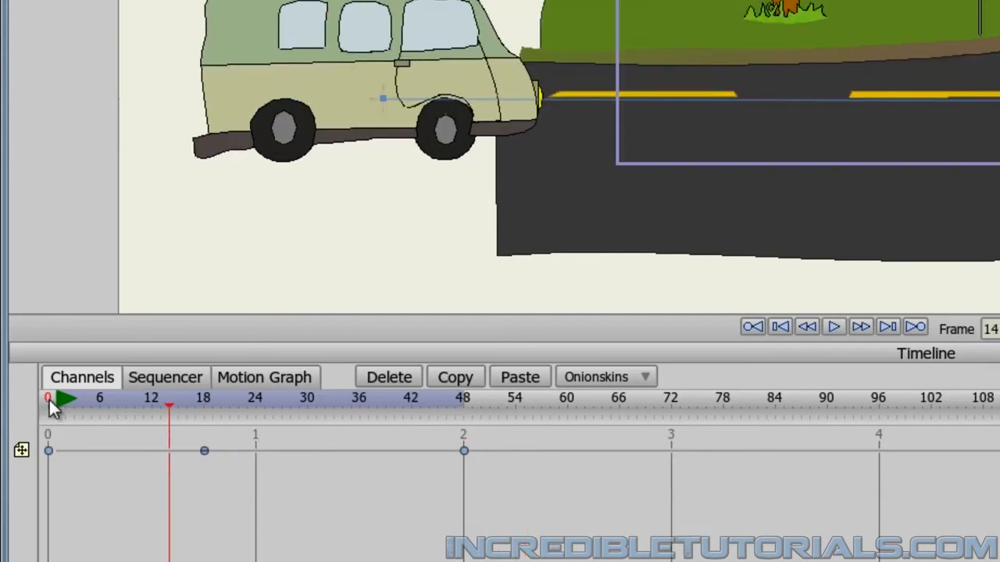
# Return the timeline to frame 0 for the camera pan.
pyautogui.click(779, 326)
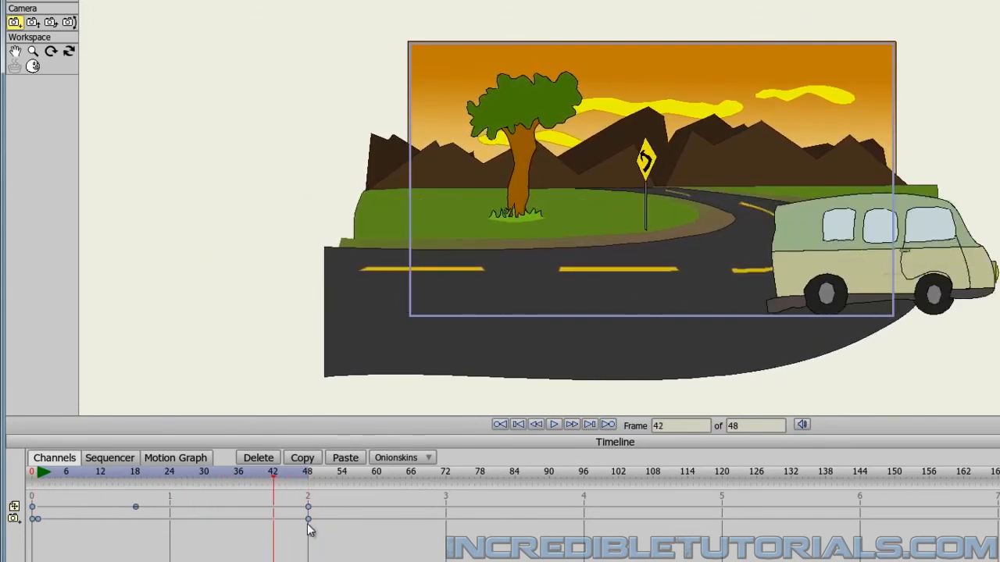
# Shift the van's last keyframe to about frame 42 and scrub to preview it exiting.
pyautogui.moveTo(273, 471); pyautogui.dragTo(307, 471)
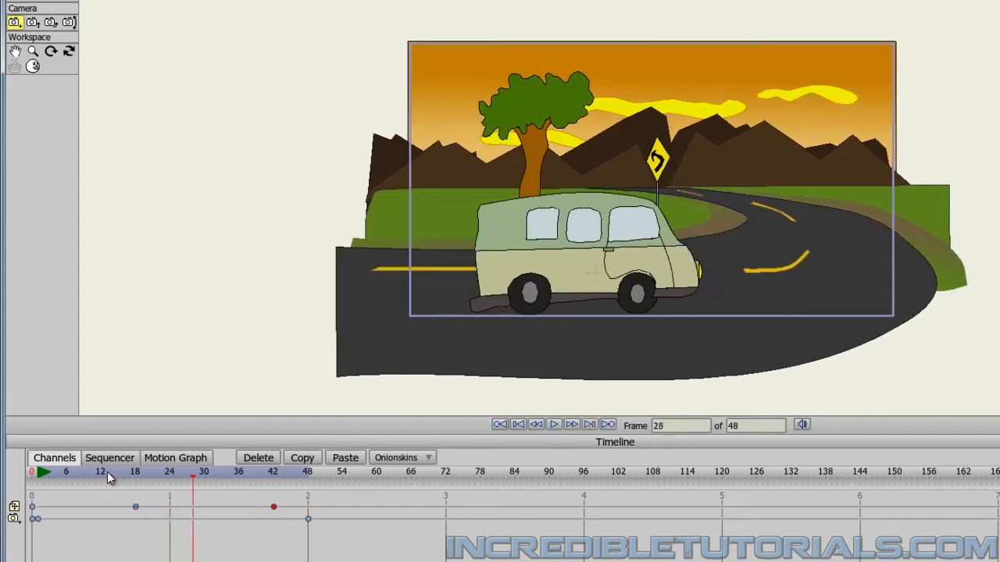
pyautogui.click(375, 471)
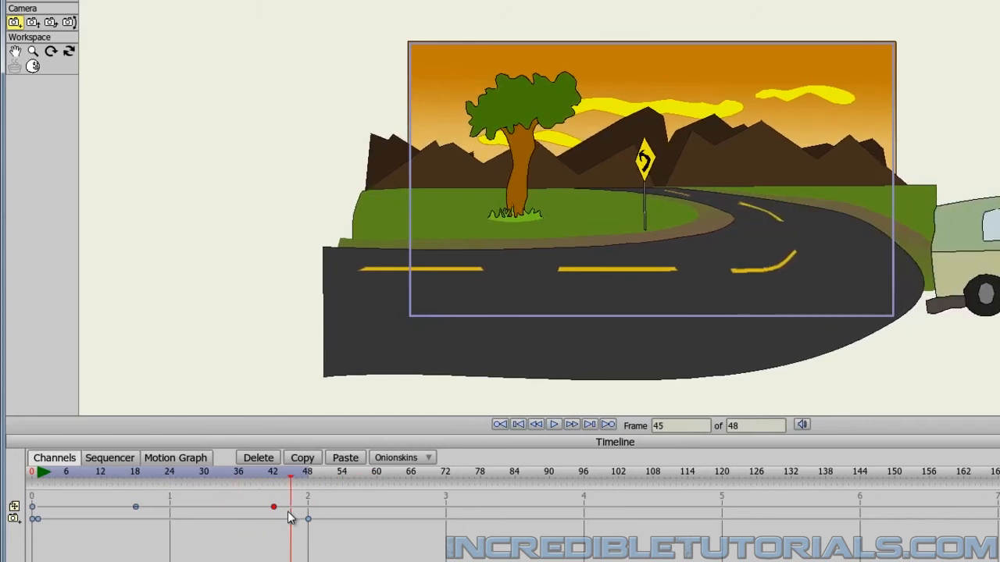
pyautogui.moveTo(291, 471); pyautogui.dragTo(243, 471)
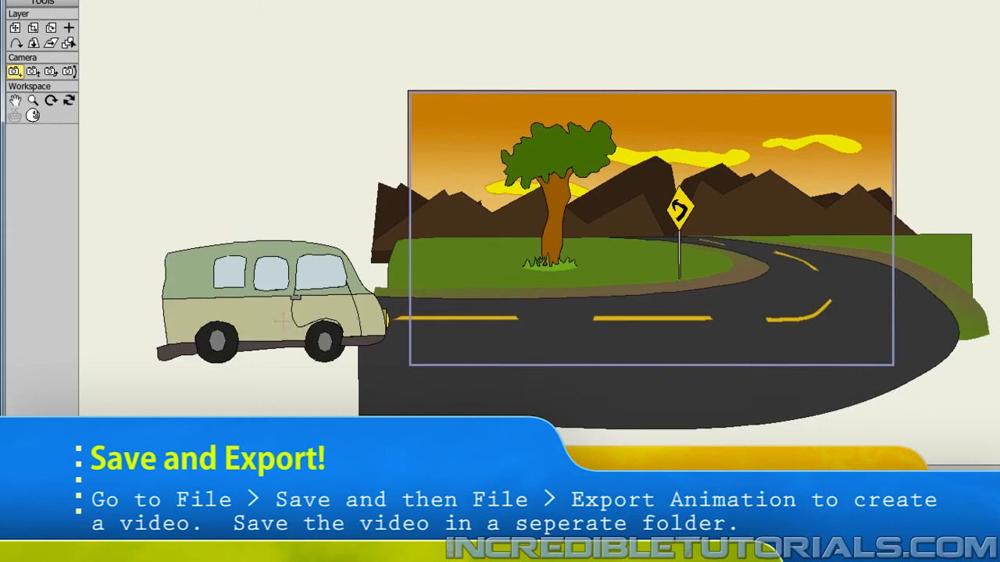
# Bring up the File menu to save and export the animation.
pyautogui.click(19, 29)
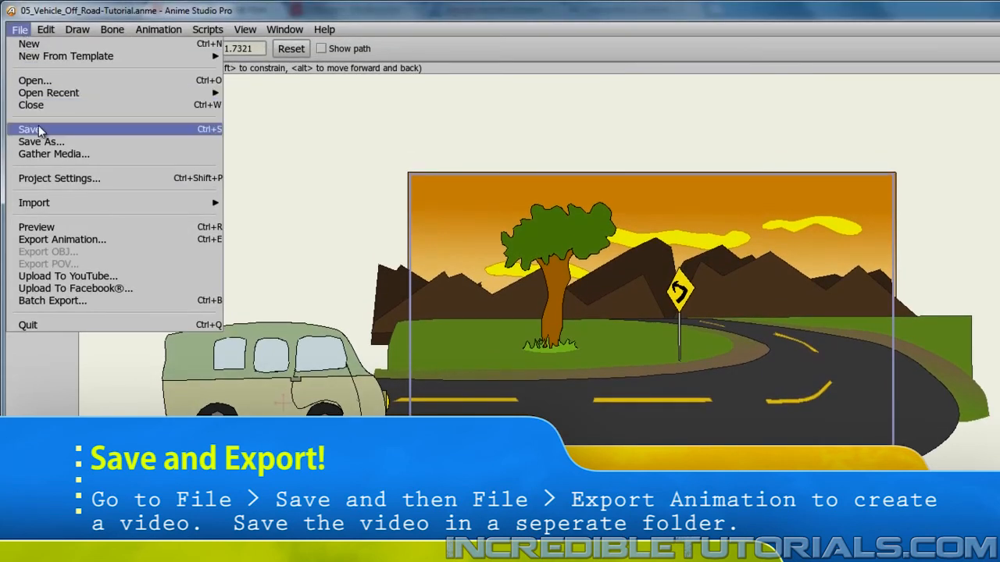
pyautogui.moveTo(102, 196)
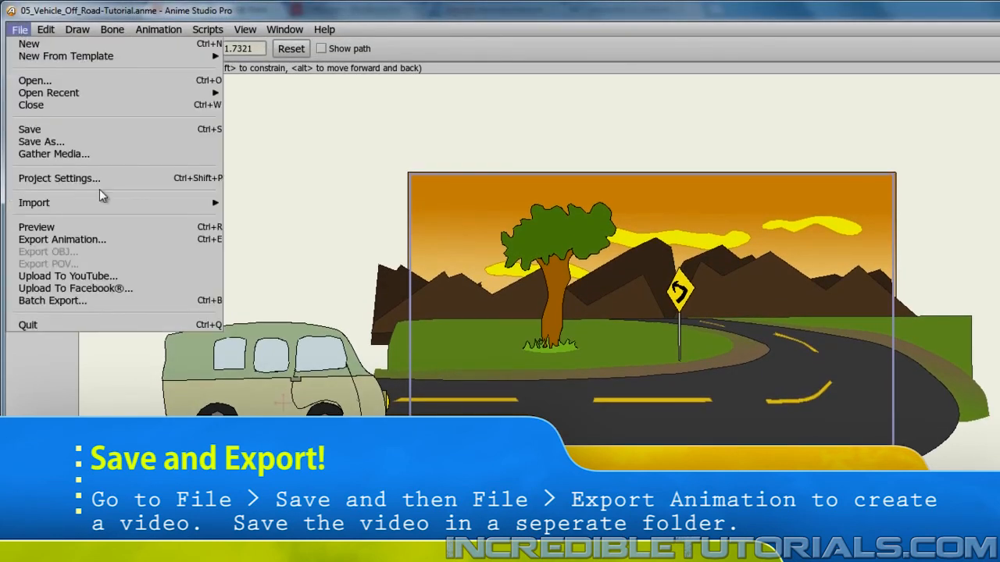